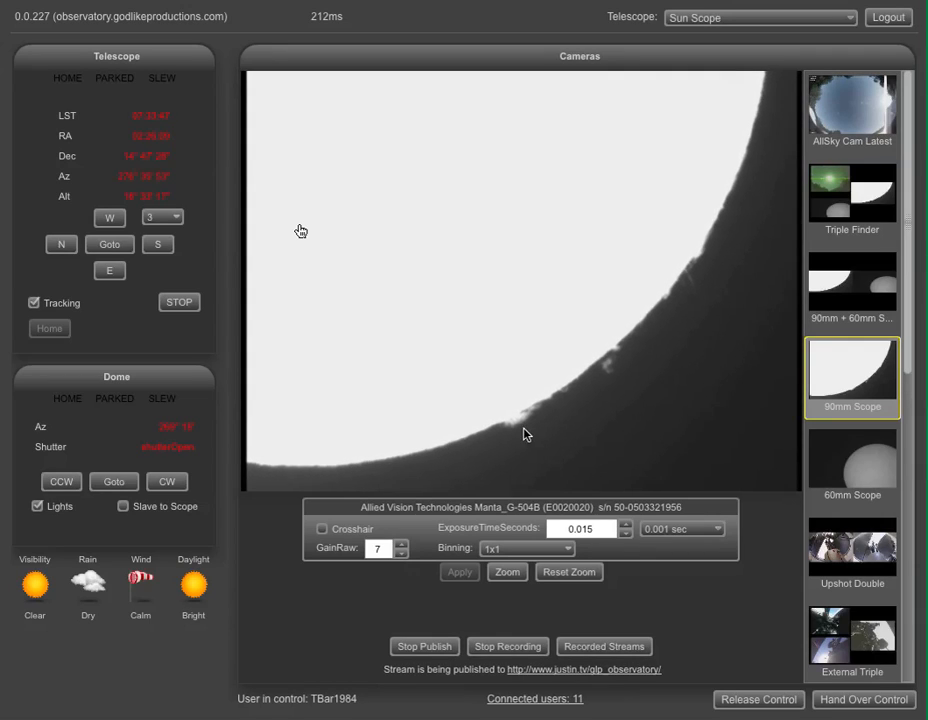
{"action": "mouse_move", "coordinate": [420, 438]}
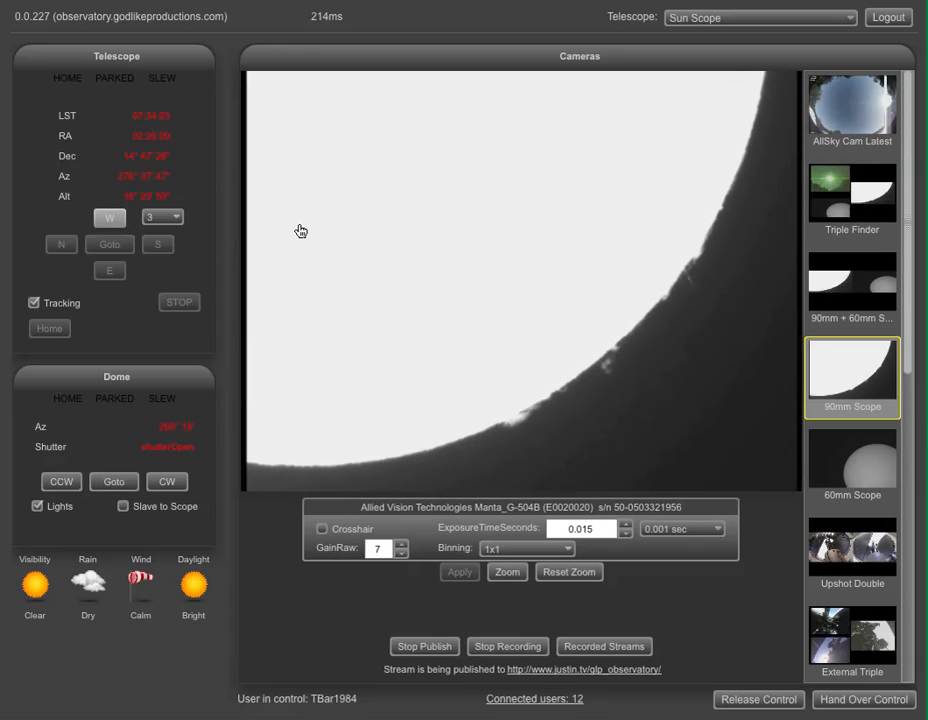
Nudge the Sun Scope several steps west, with one north correction, toward the sun's upper edge
{"action": "left_click", "coordinate": [109, 218]}
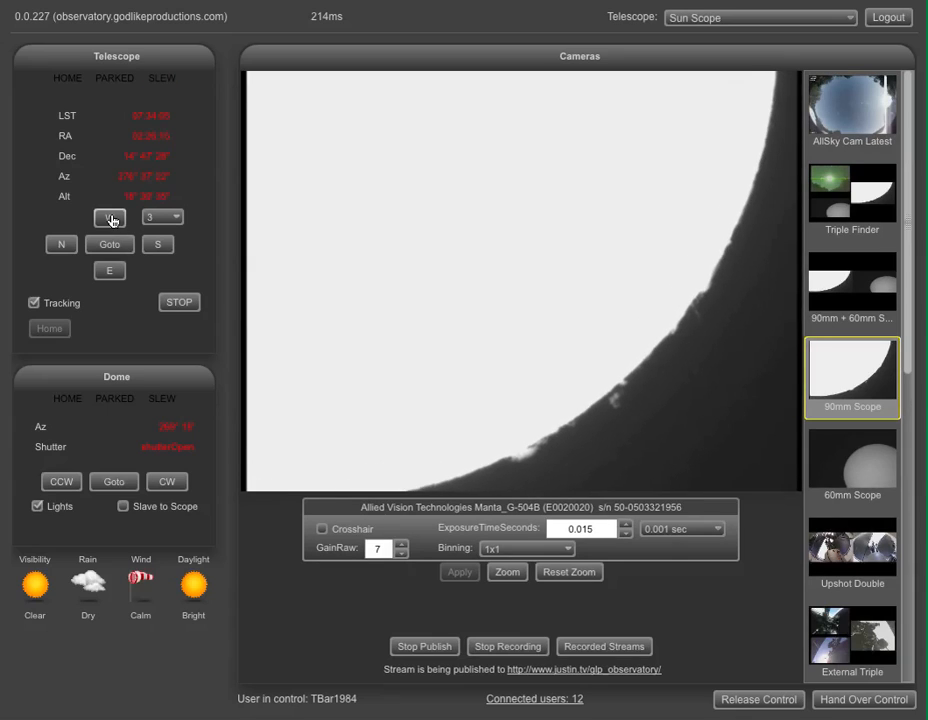
{"action": "left_click", "coordinate": [110, 219]}
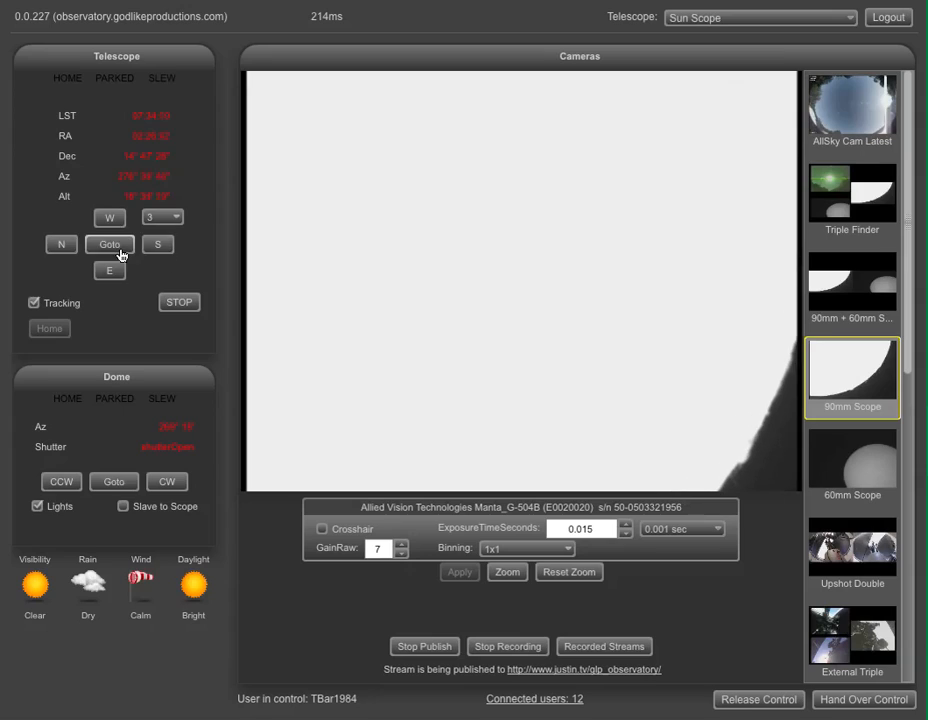
{"action": "left_click", "coordinate": [61, 245]}
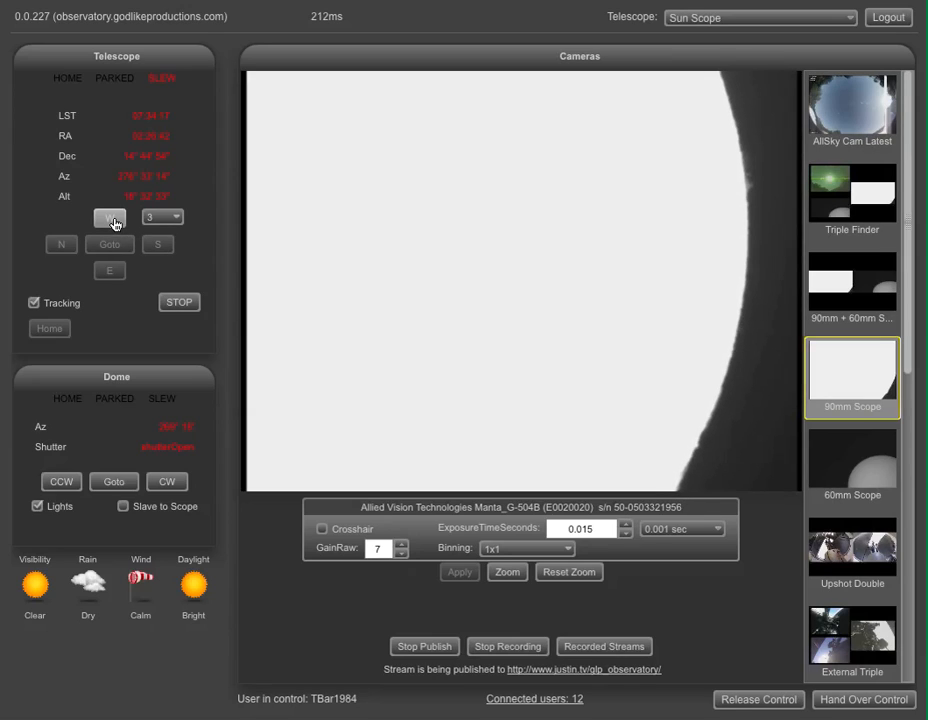
{"action": "left_click", "coordinate": [109, 218]}
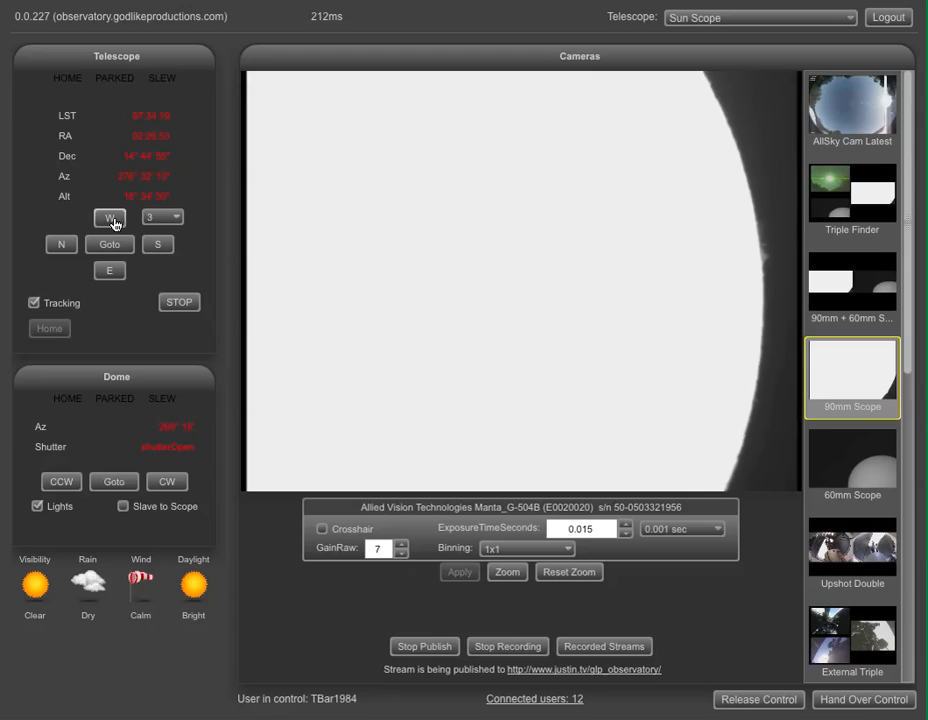
{"action": "left_click", "coordinate": [110, 217]}
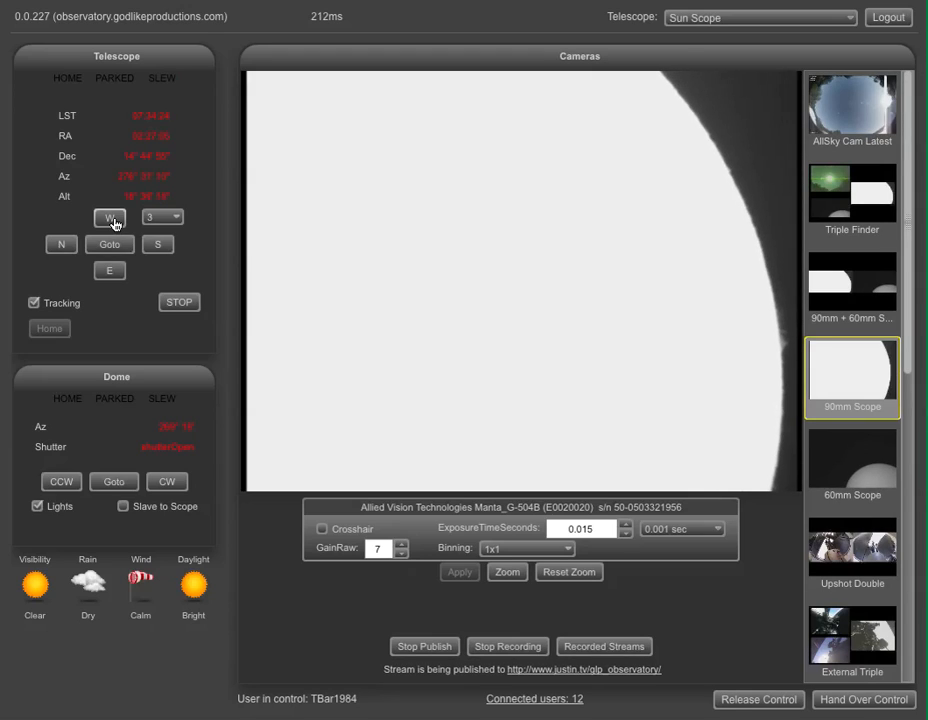
{"action": "left_click", "coordinate": [110, 218]}
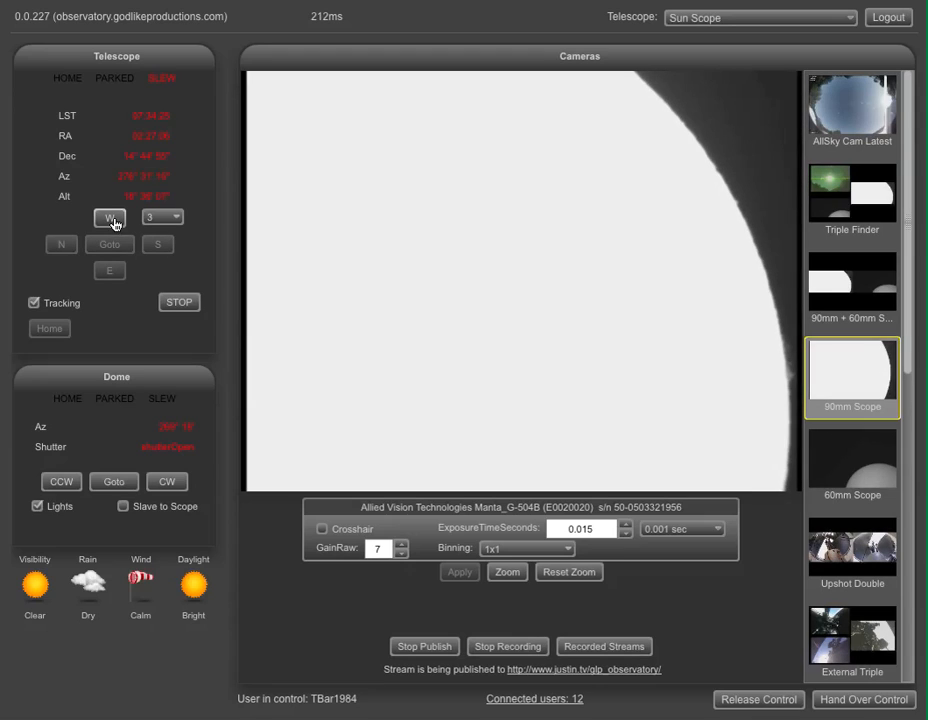
{"action": "left_click", "coordinate": [110, 218]}
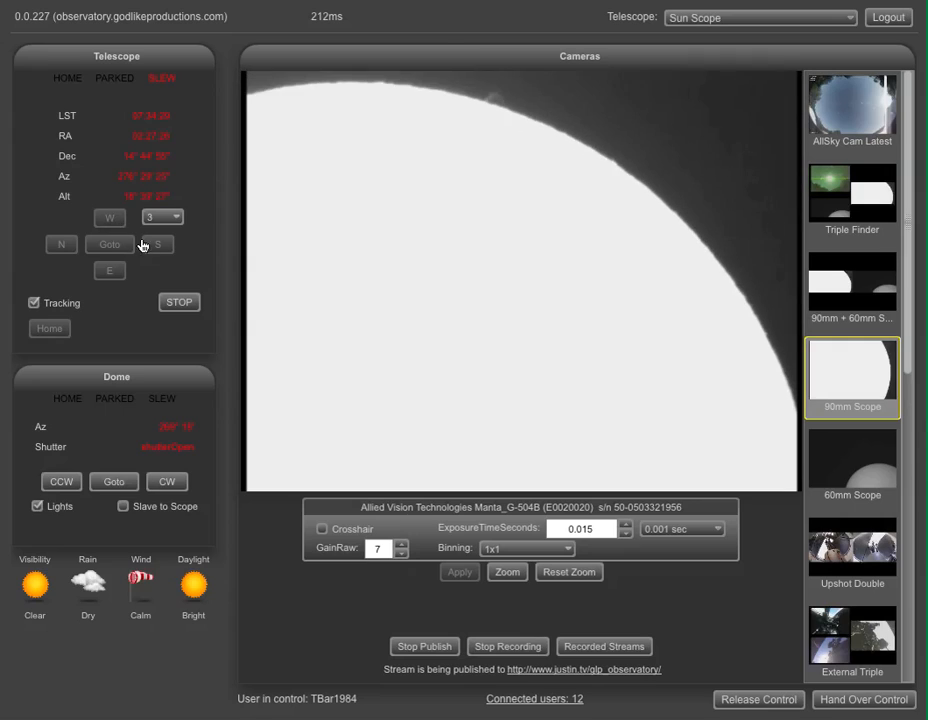
Nudge the scope three steps south so the upper limb arcs across the view
{"action": "left_click", "coordinate": [157, 244]}
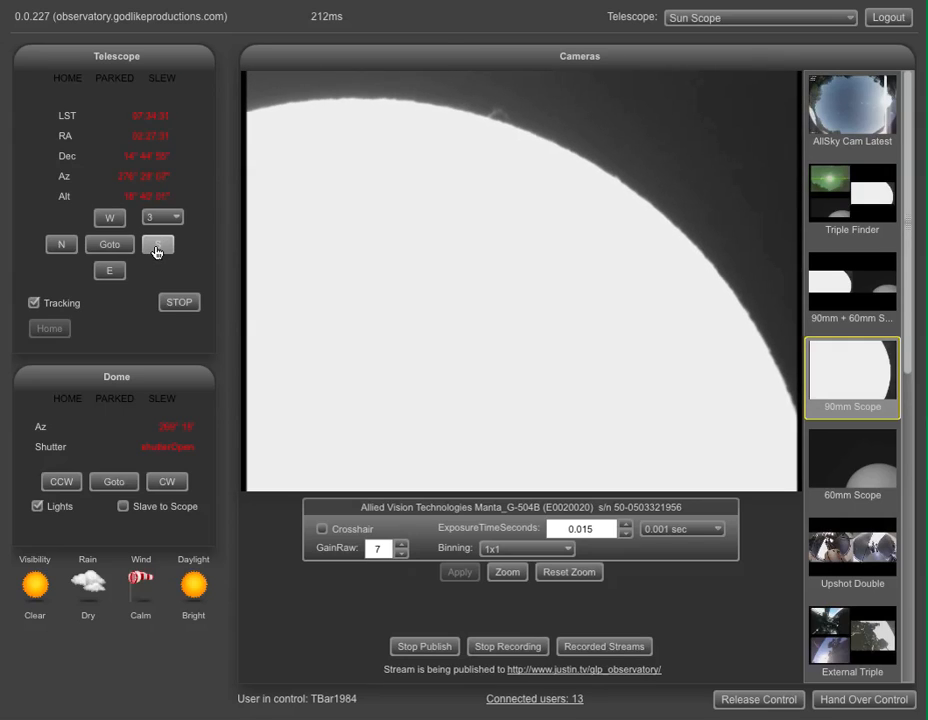
{"action": "left_click", "coordinate": [157, 244]}
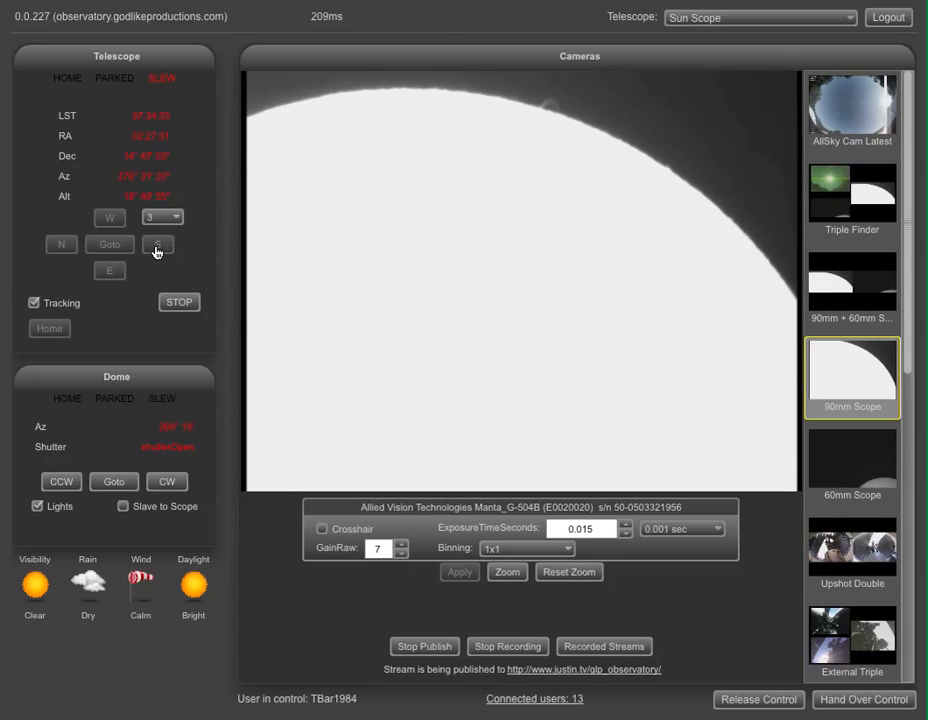
{"action": "left_click", "coordinate": [157, 245]}
{"action": "type", "text": "0.001"}
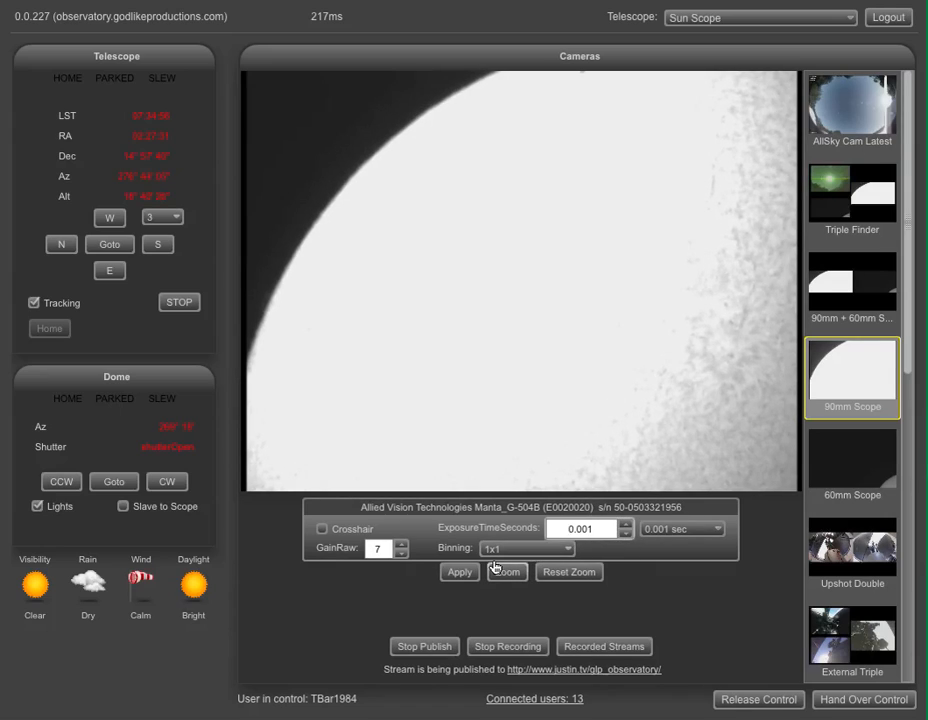
Apply the 0.001 s exposure so the 90mm feed shows surface granulation
{"action": "left_click", "coordinate": [459, 572]}
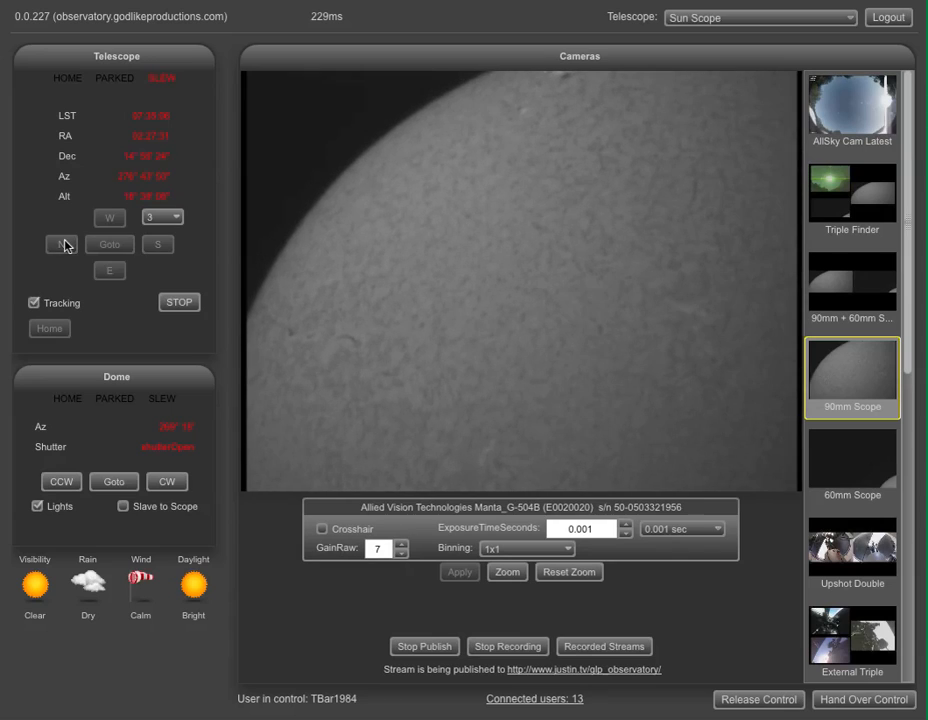
Nudge the scope one step north and one west to reveal more of the upper disk
{"action": "left_click", "coordinate": [62, 244]}
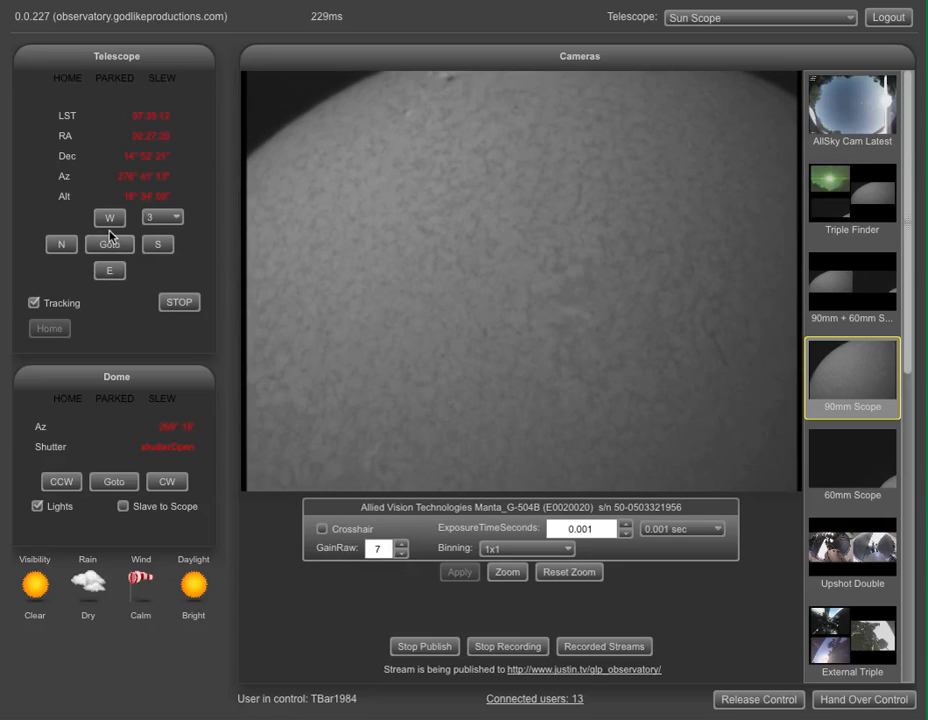
{"action": "left_click", "coordinate": [109, 218]}
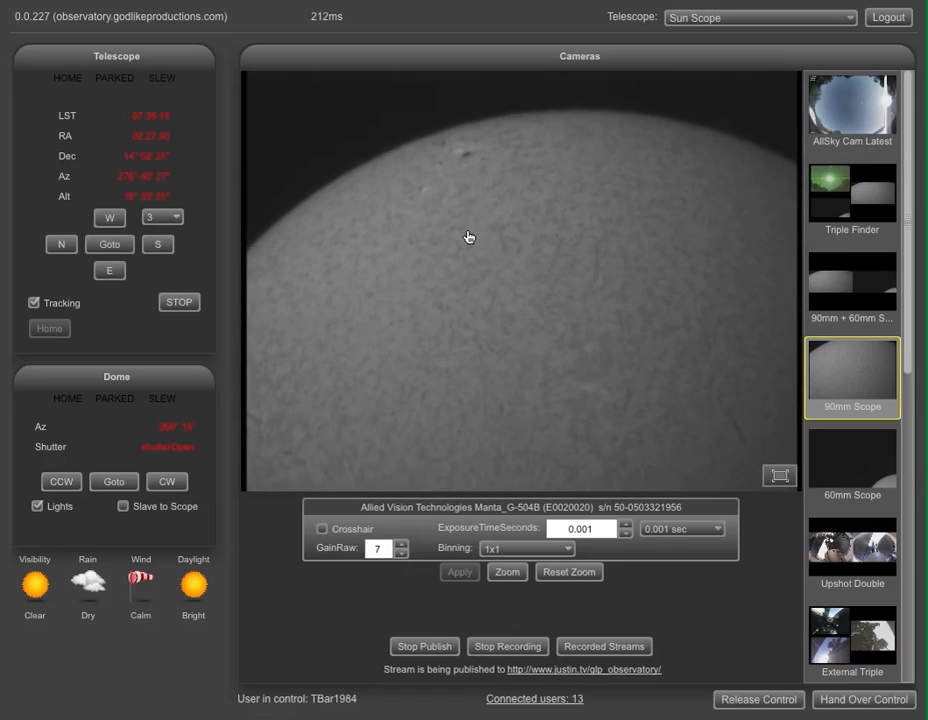
{"action": "mouse_move", "coordinate": [546, 302]}
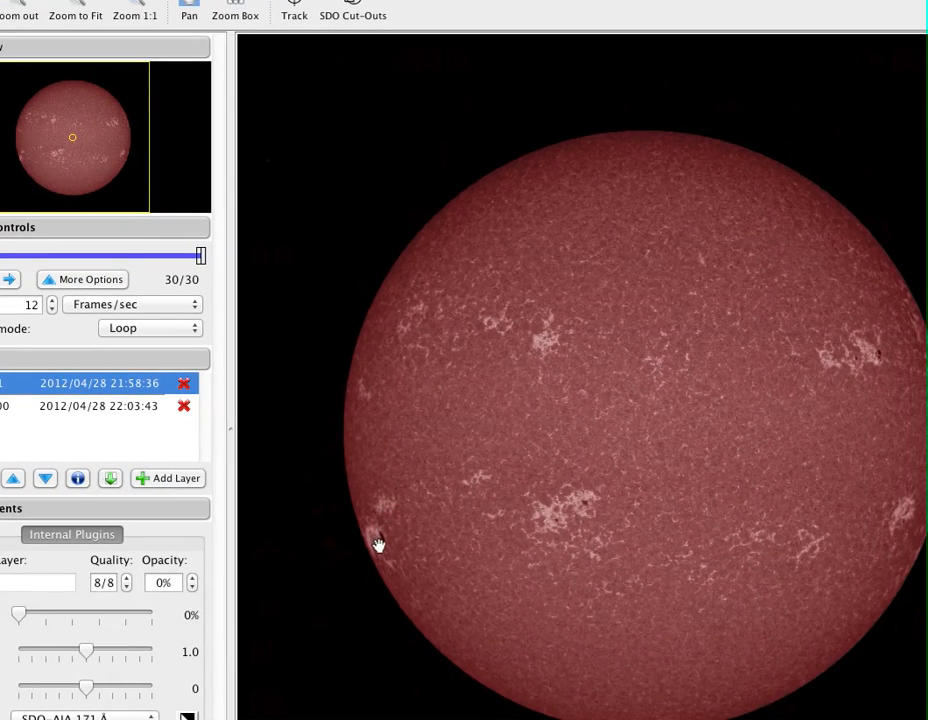
{"action": "mouse_move", "coordinate": [414, 433]}
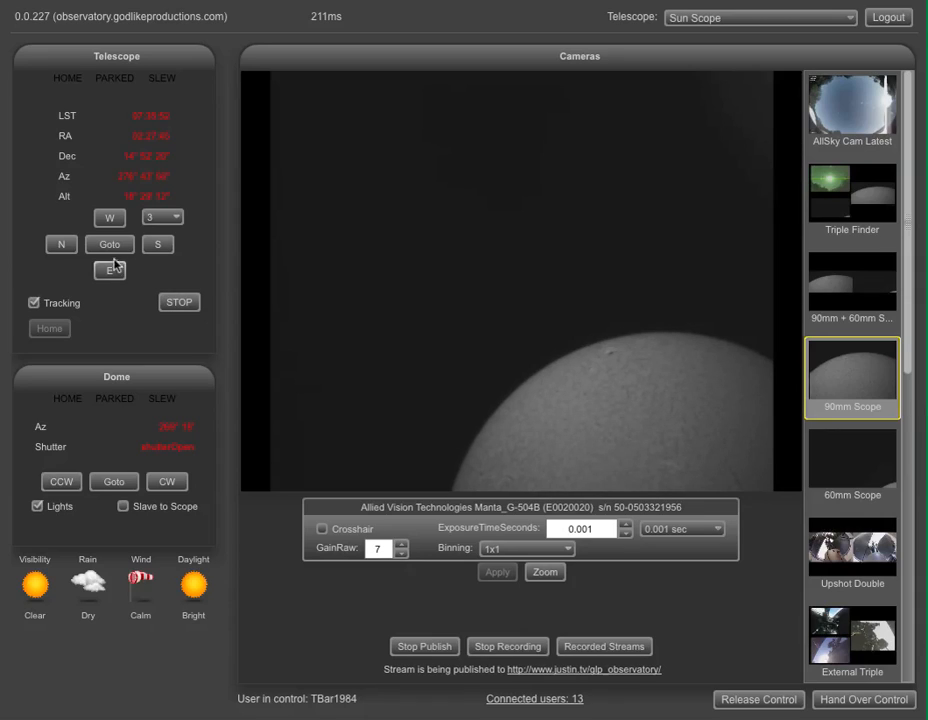
Nudge the scope one step east toward the sun's centre
{"action": "left_click", "coordinate": [109, 270]}
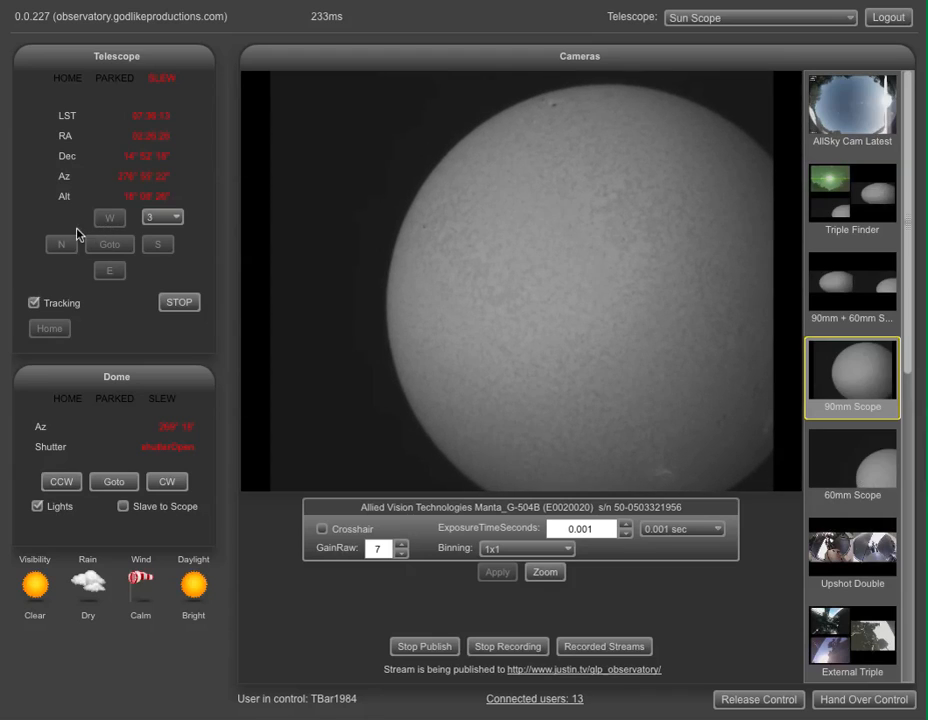
Nudge the scope one step north to centre the full disc
{"action": "left_click", "coordinate": [61, 244]}
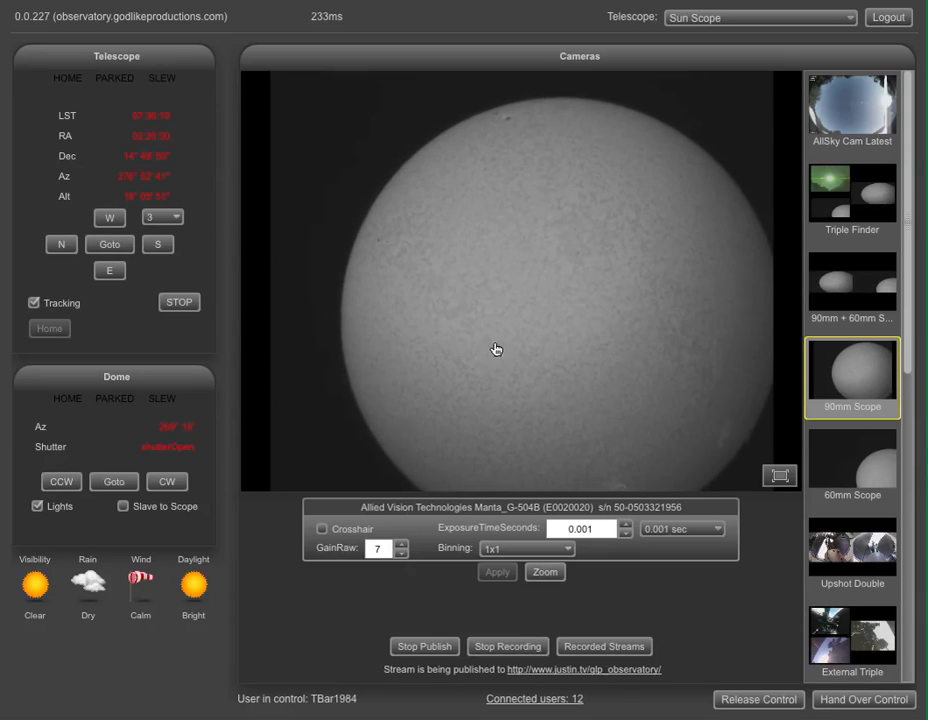
{"action": "mouse_move", "coordinate": [531, 136]}
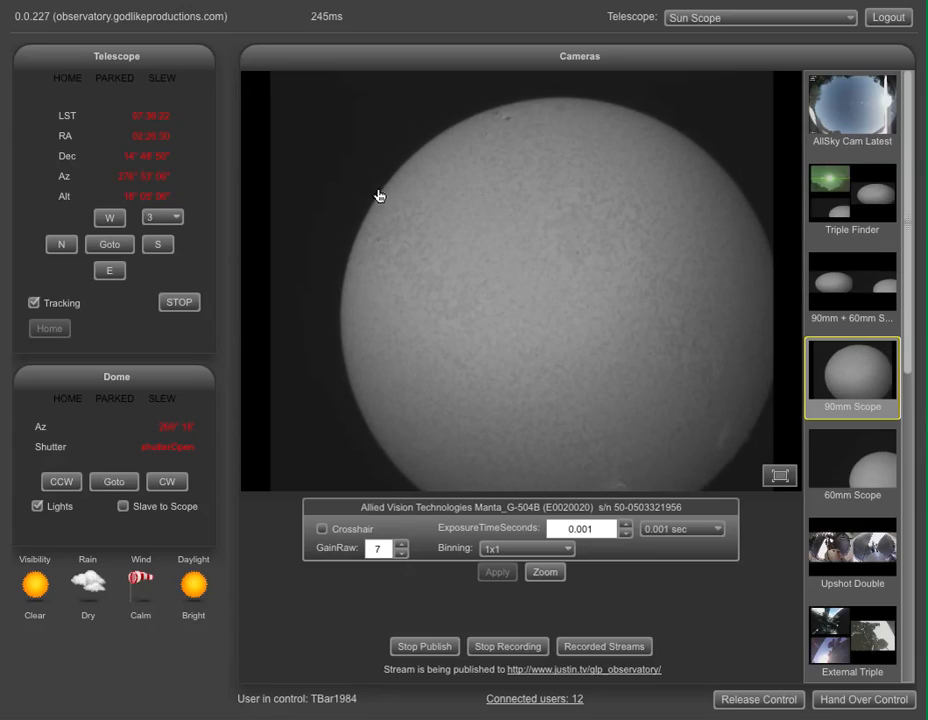
{"action": "mouse_move", "coordinate": [624, 493]}
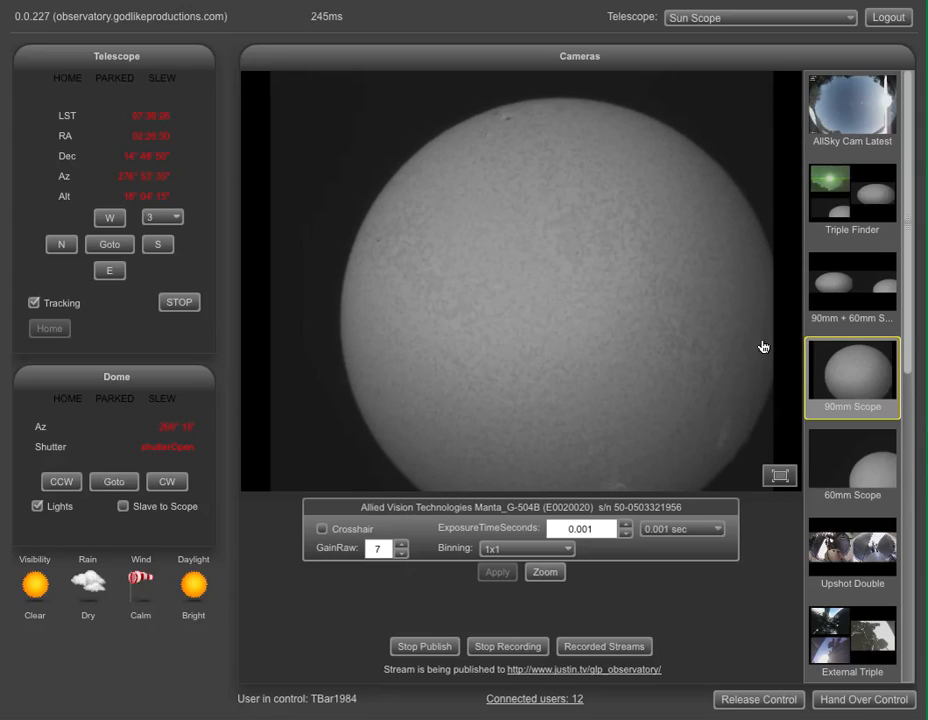
{"action": "mouse_move", "coordinate": [710, 350]}
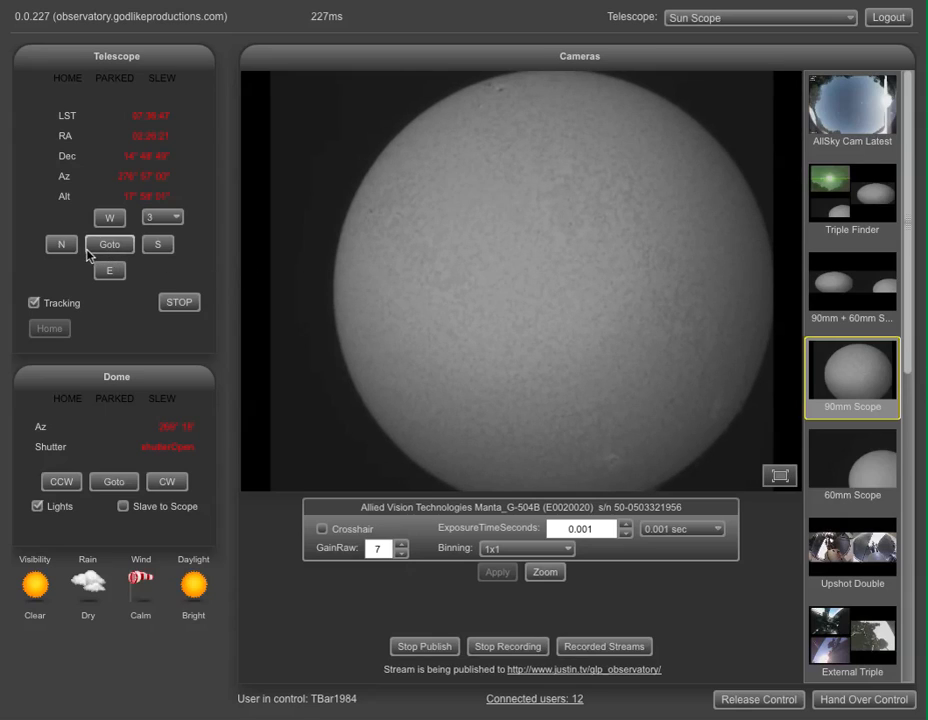
Nudge the scope one step south so the whole disc including its lower limb is framed
{"action": "left_click", "coordinate": [157, 244]}
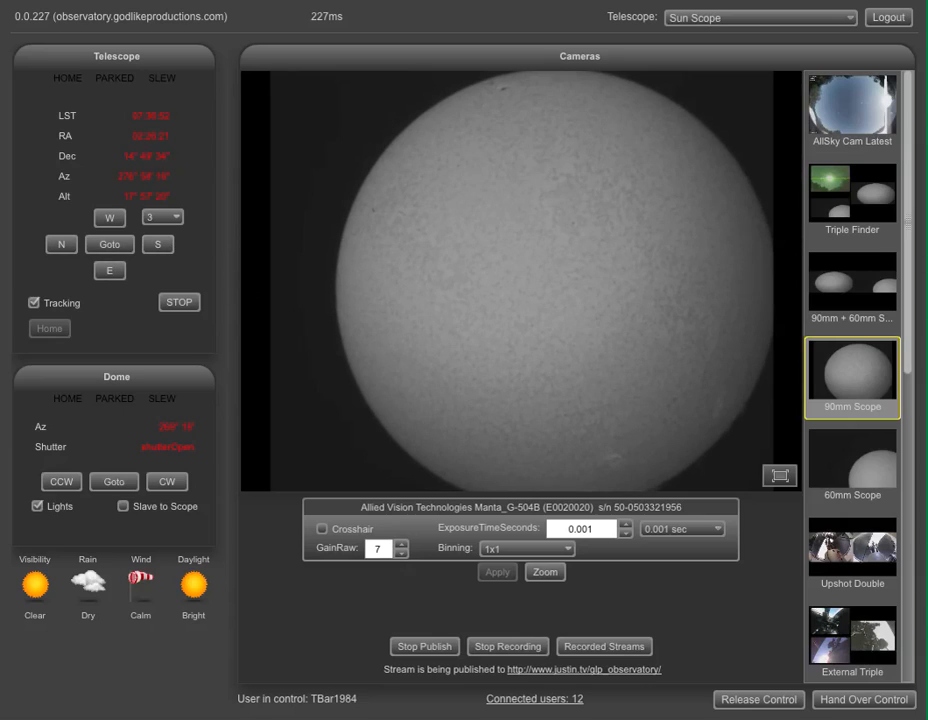
{"action": "mouse_move", "coordinate": [725, 608]}
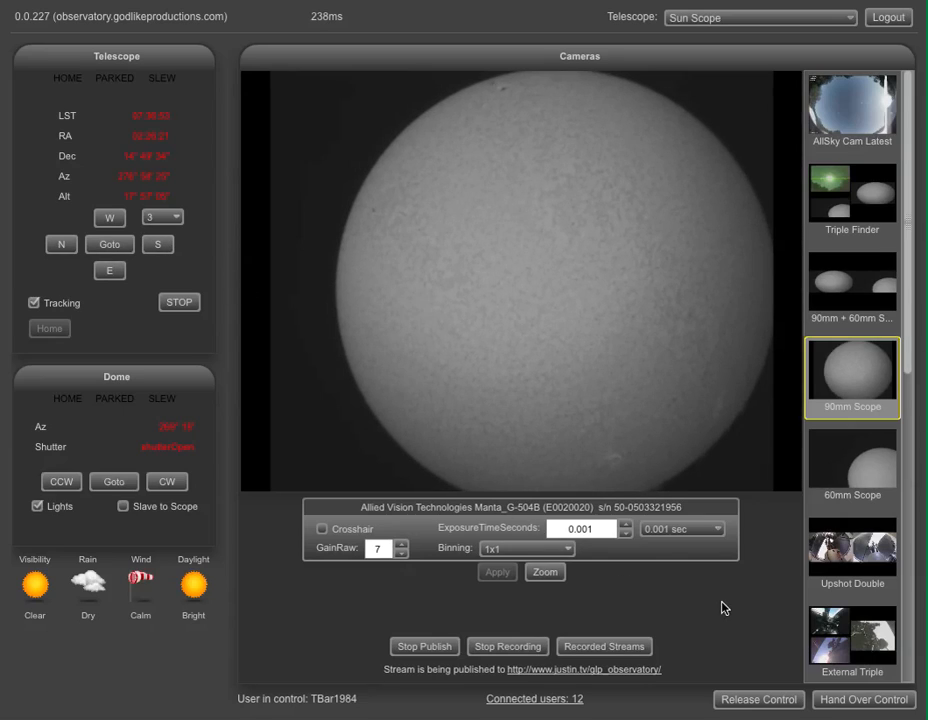
{"action": "mouse_move", "coordinate": [687, 608]}
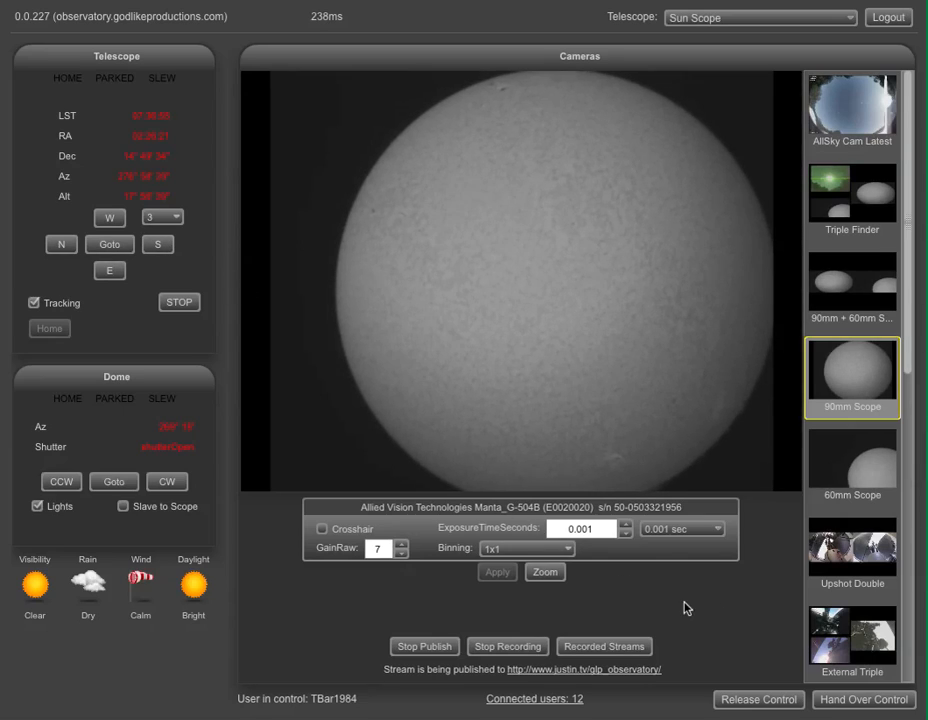
{"action": "mouse_move", "coordinate": [673, 606]}
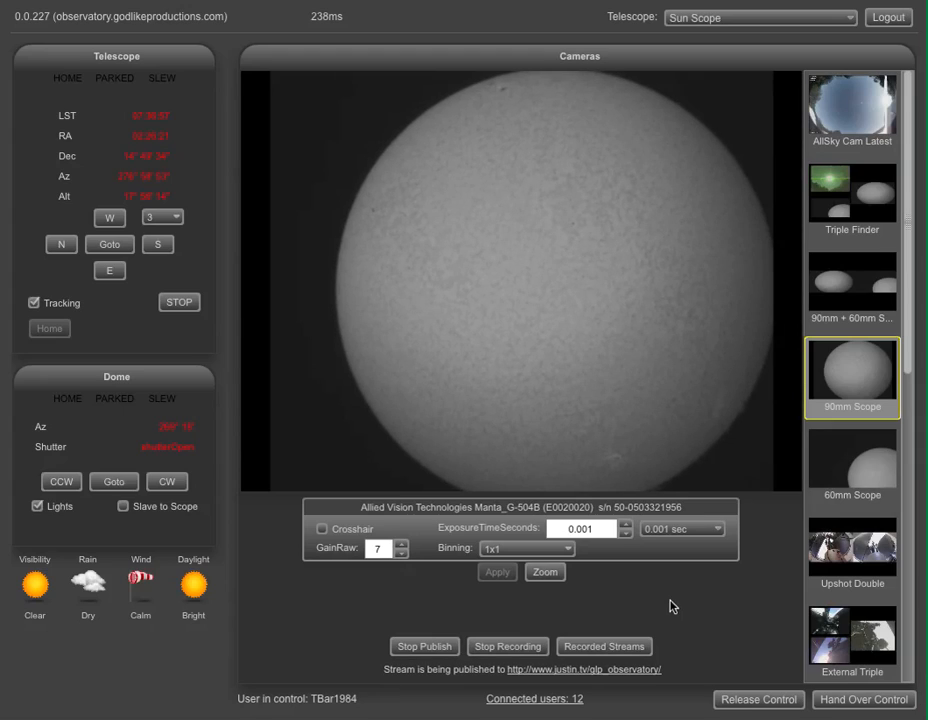